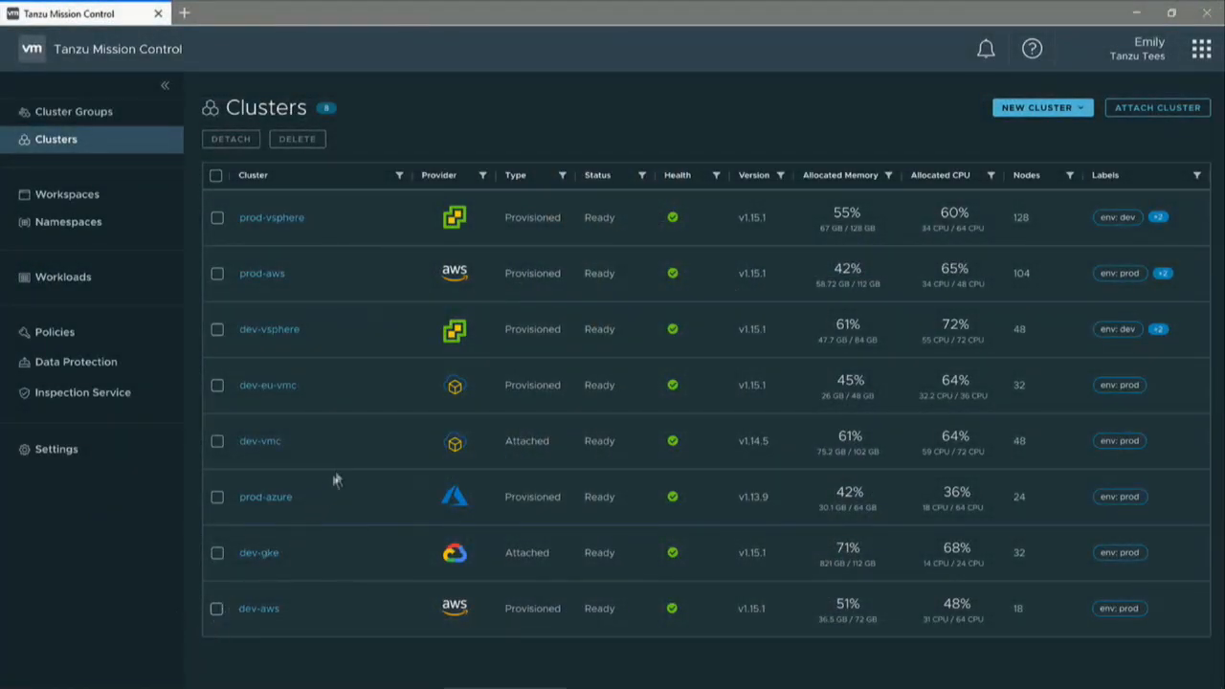
pyautogui.moveTo(336, 474)
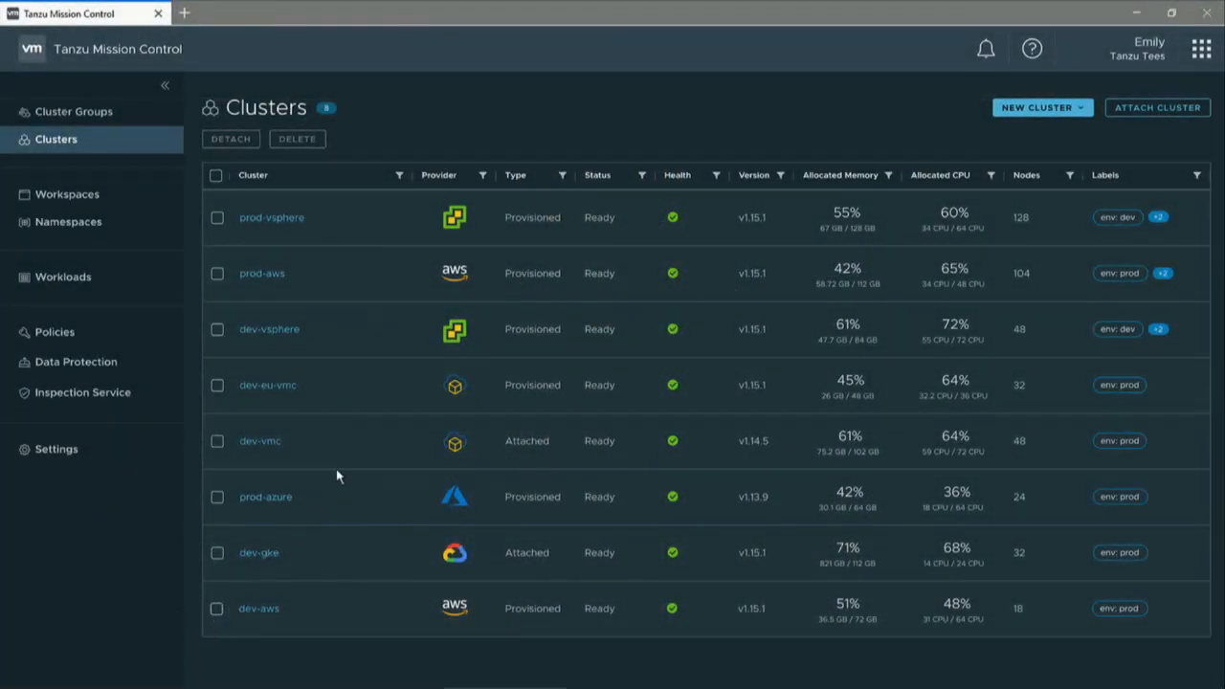
pyautogui.moveTo(417, 261)
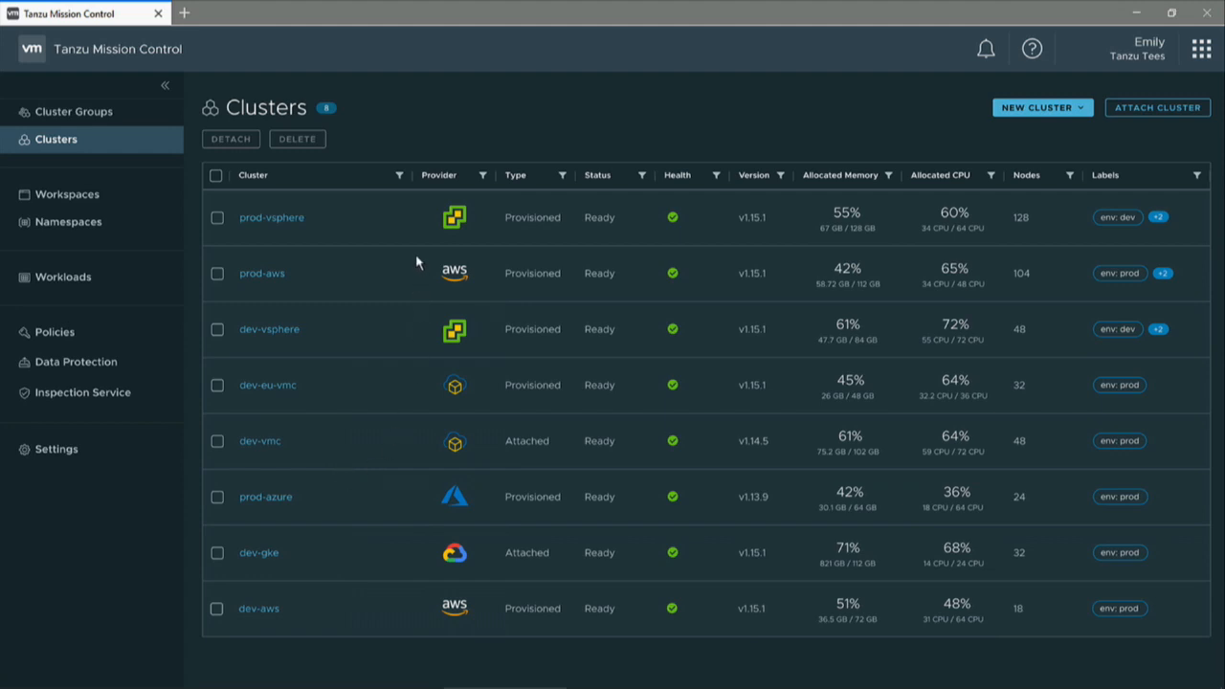
pyautogui.moveTo(423, 391)
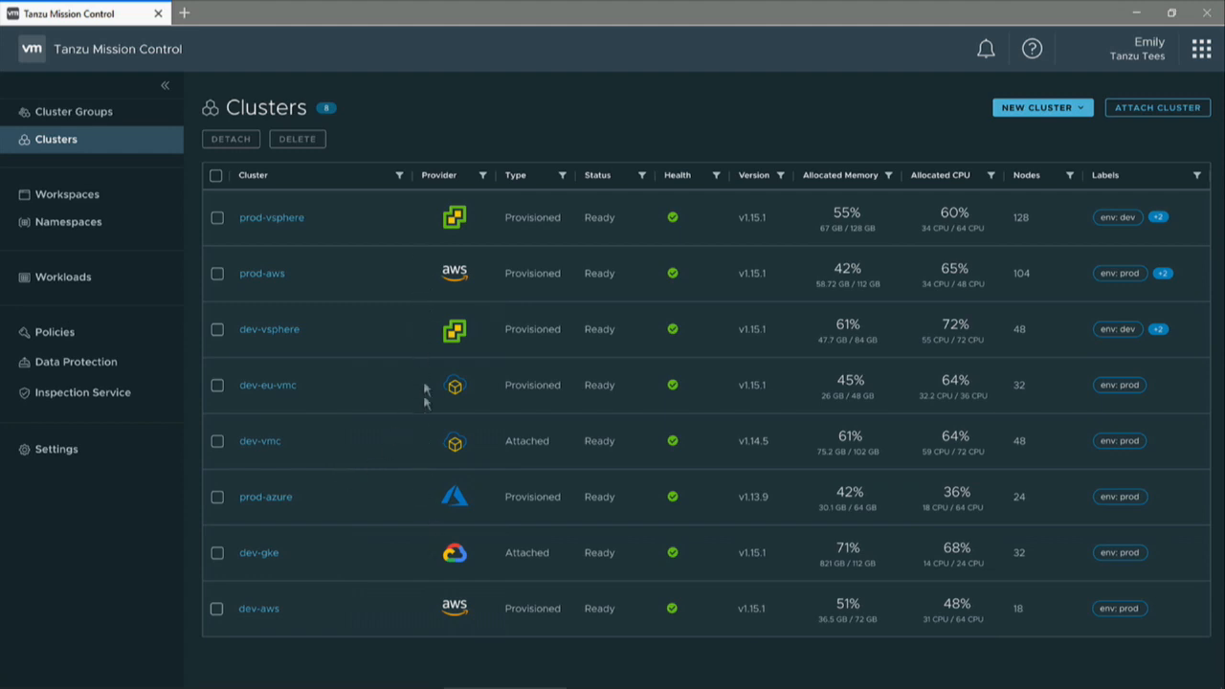
pyautogui.moveTo(469, 195)
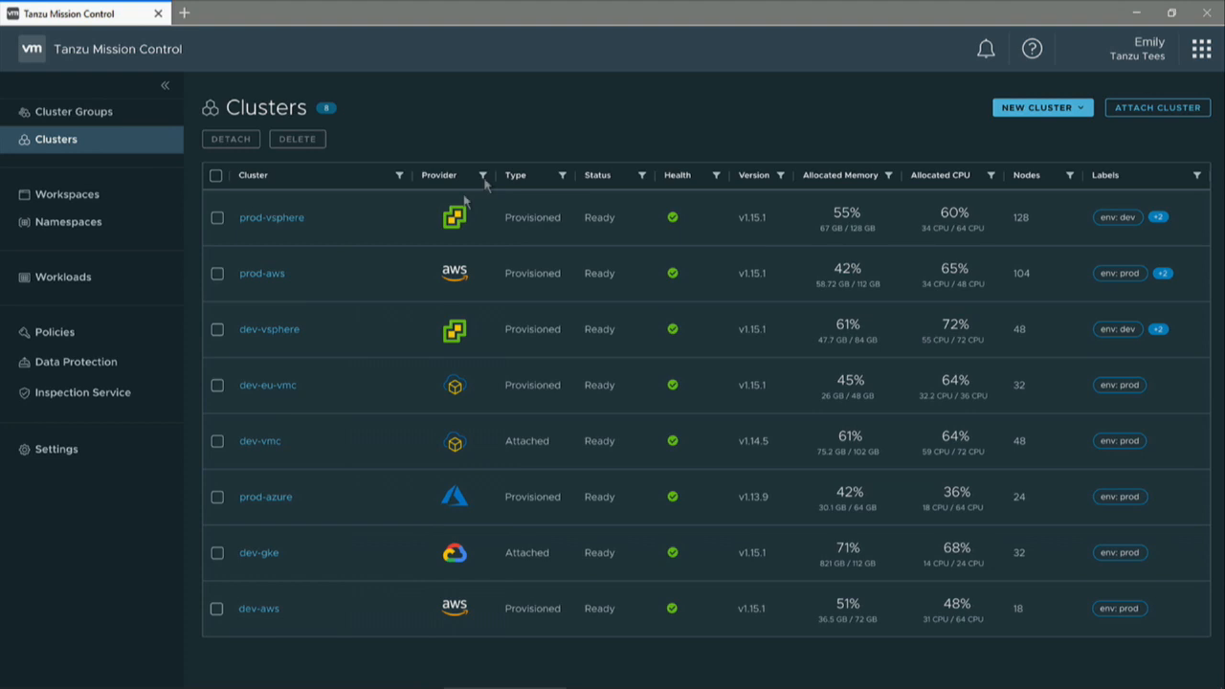
# Step: Go to the Namespaces list to begin a new namespace for the tanzu-tees workspace
pyautogui.click(1041, 107)
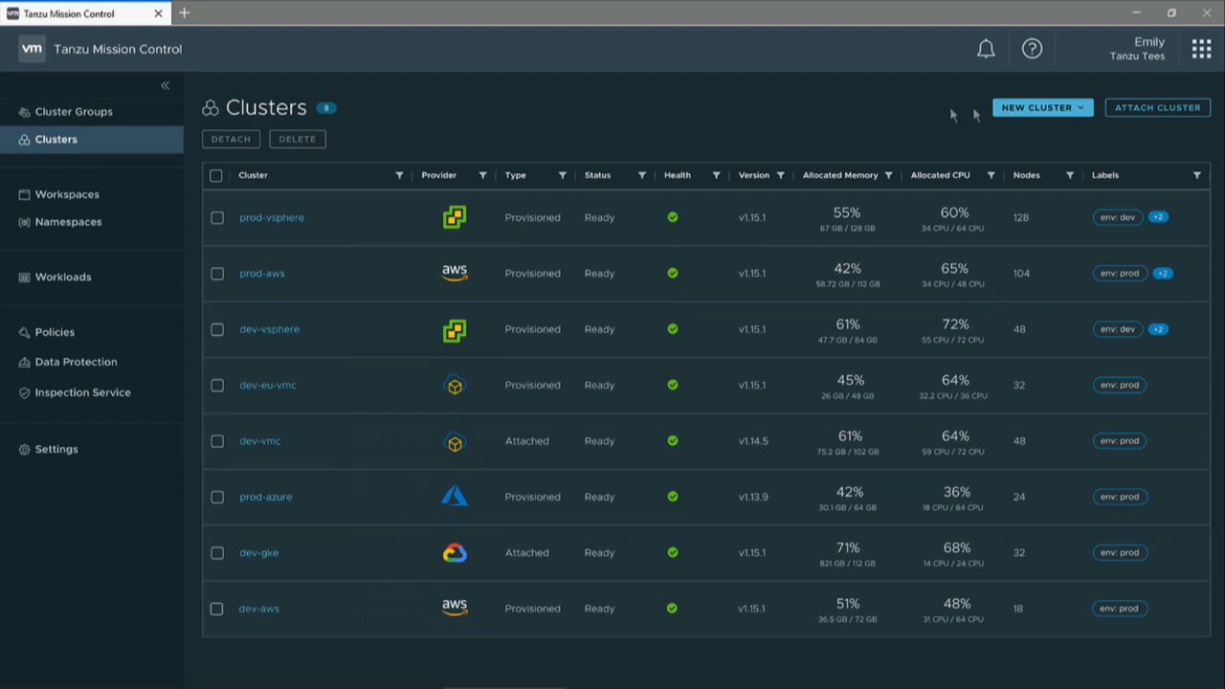
pyautogui.moveTo(187, 230)
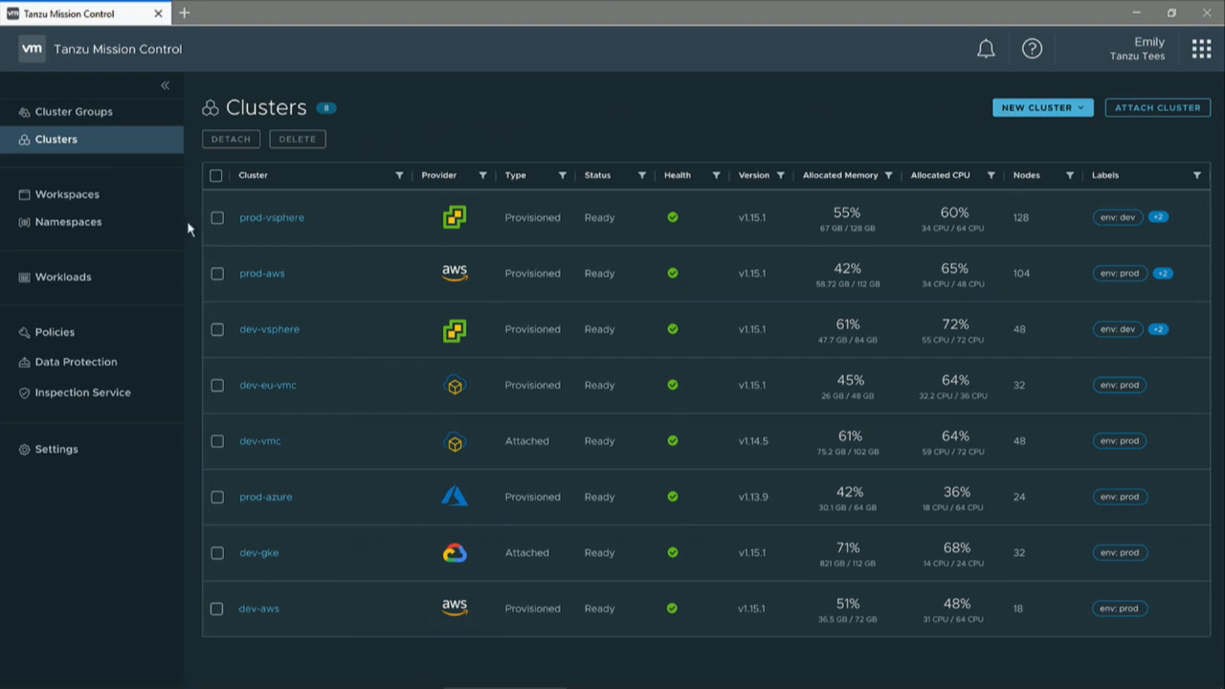
pyautogui.click(67, 222)
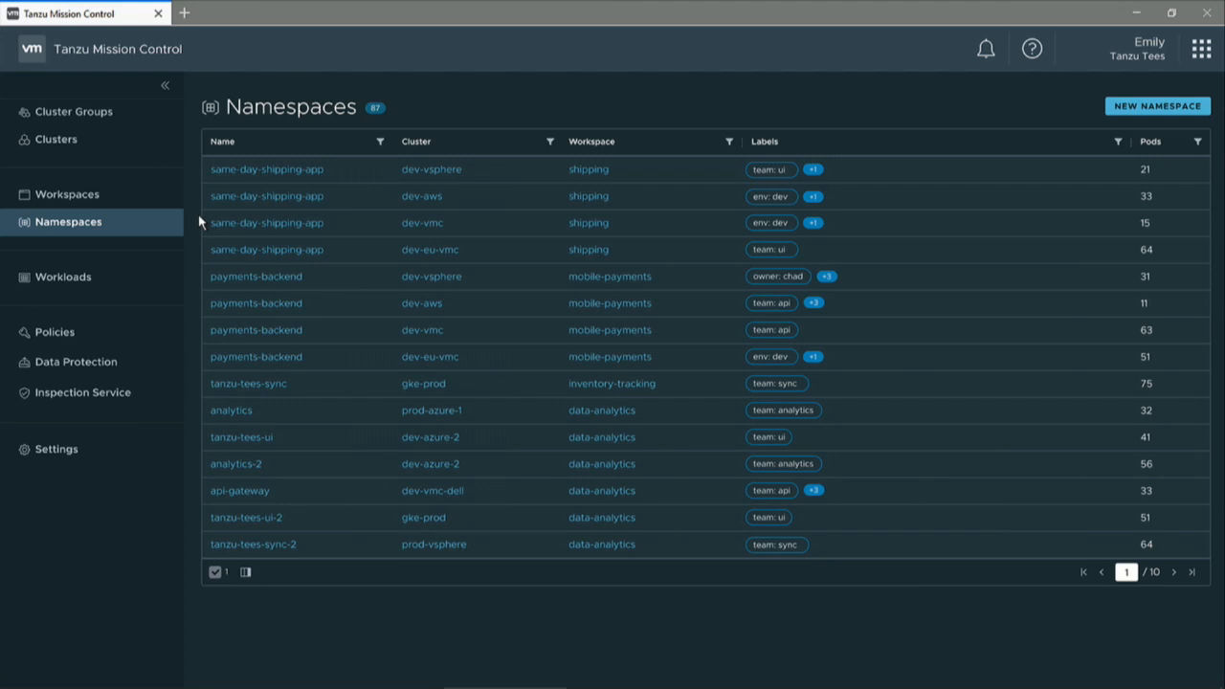
pyautogui.moveTo(249, 375)
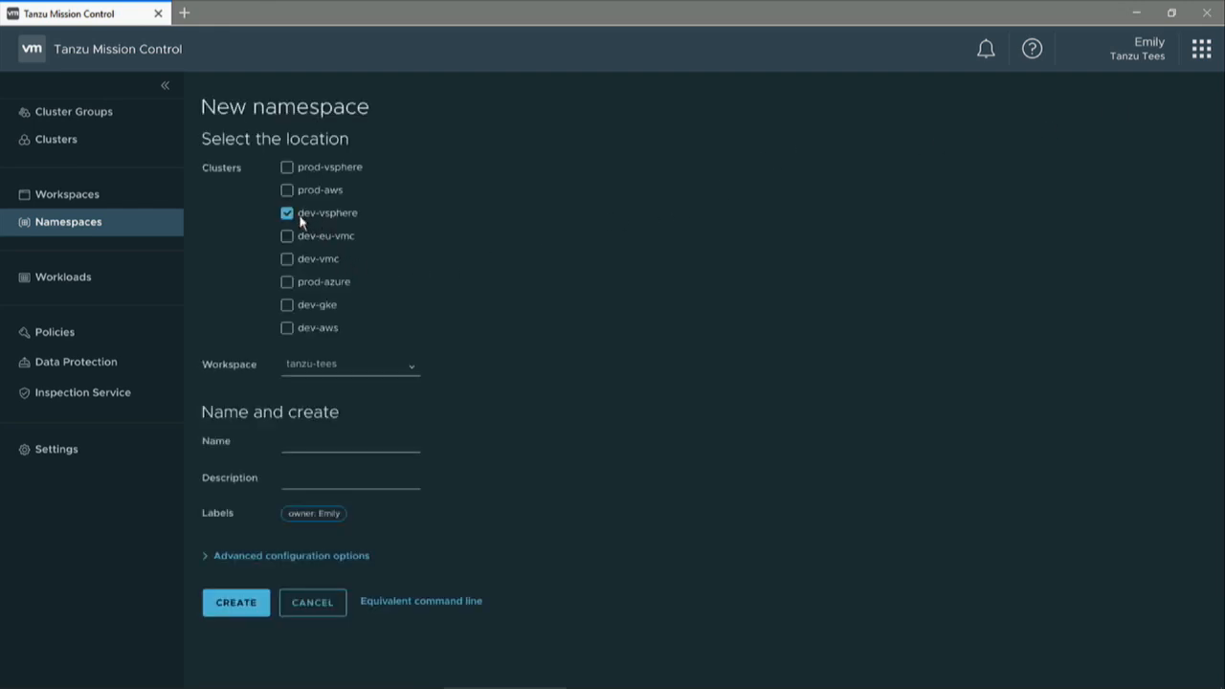
# Step: Add dev-eu-vmc, dev-vmc and dev-aws as target clusters and name the namespace tanzu-tees
pyautogui.click(287, 259)
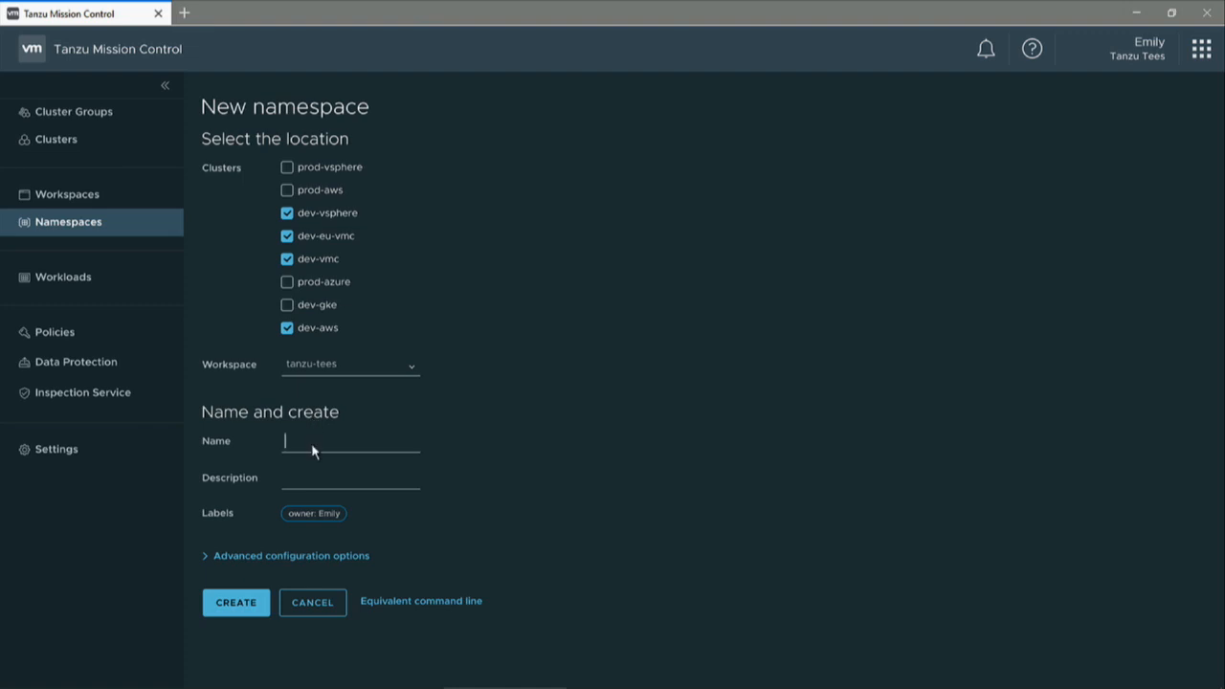
pyautogui.write('tanzu-tees')
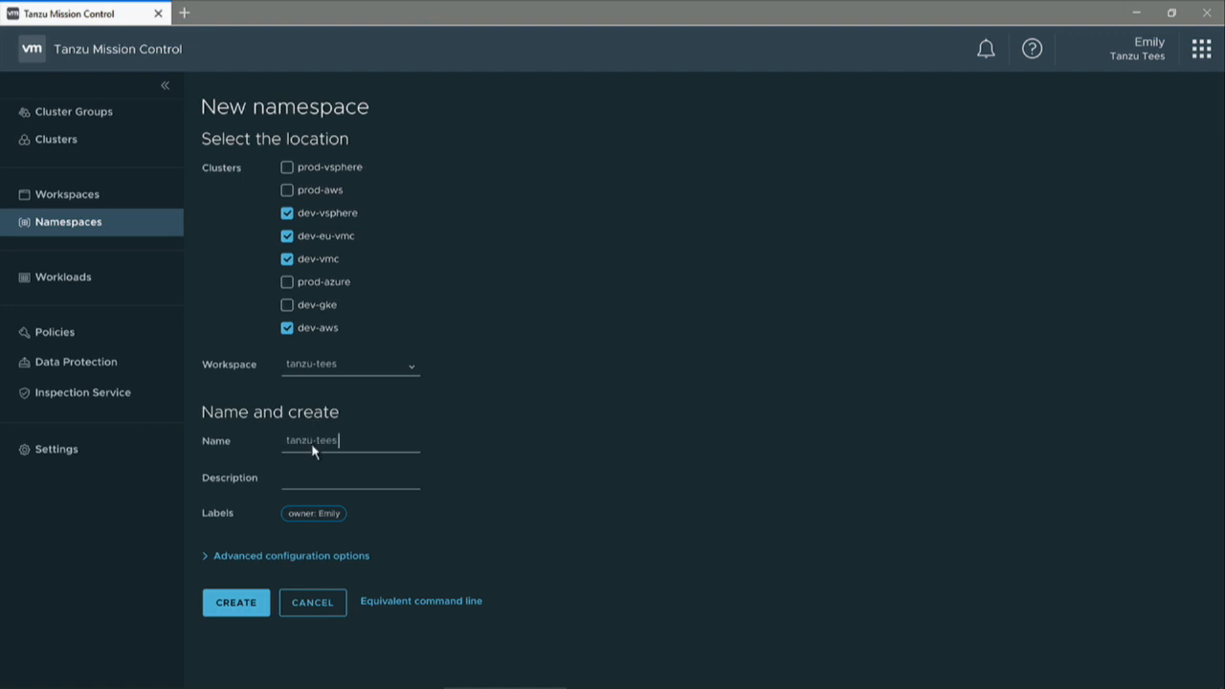
pyautogui.moveTo(256, 488)
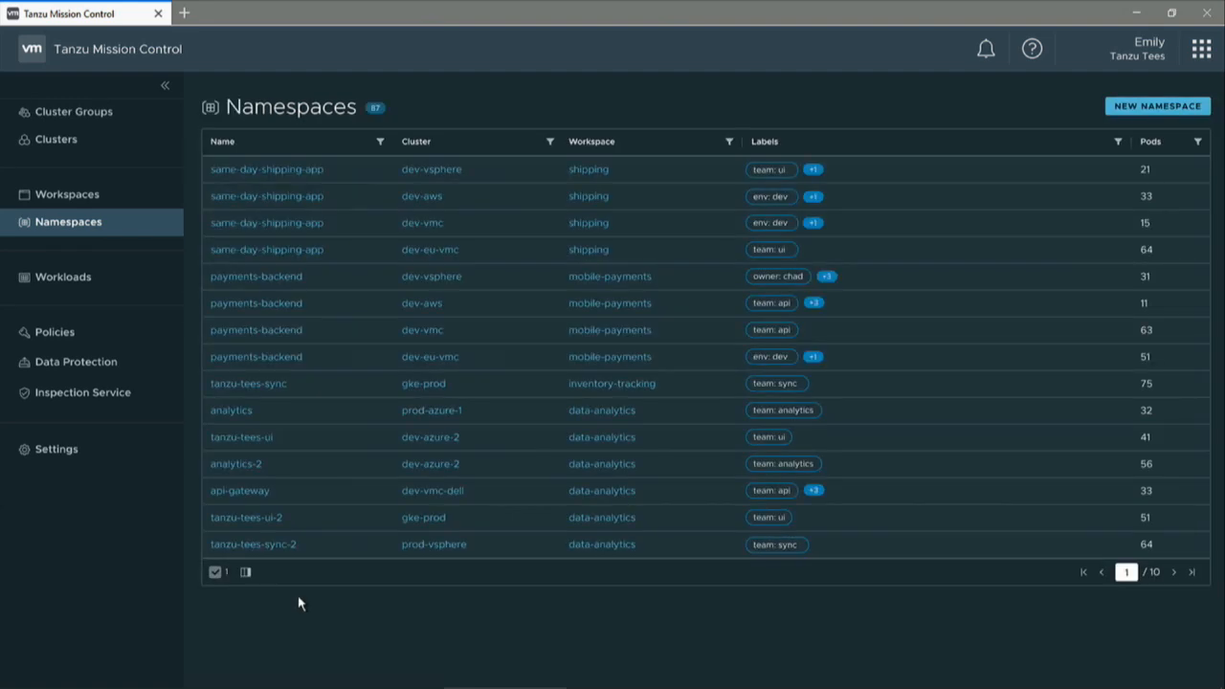
pyautogui.moveTo(245, 468)
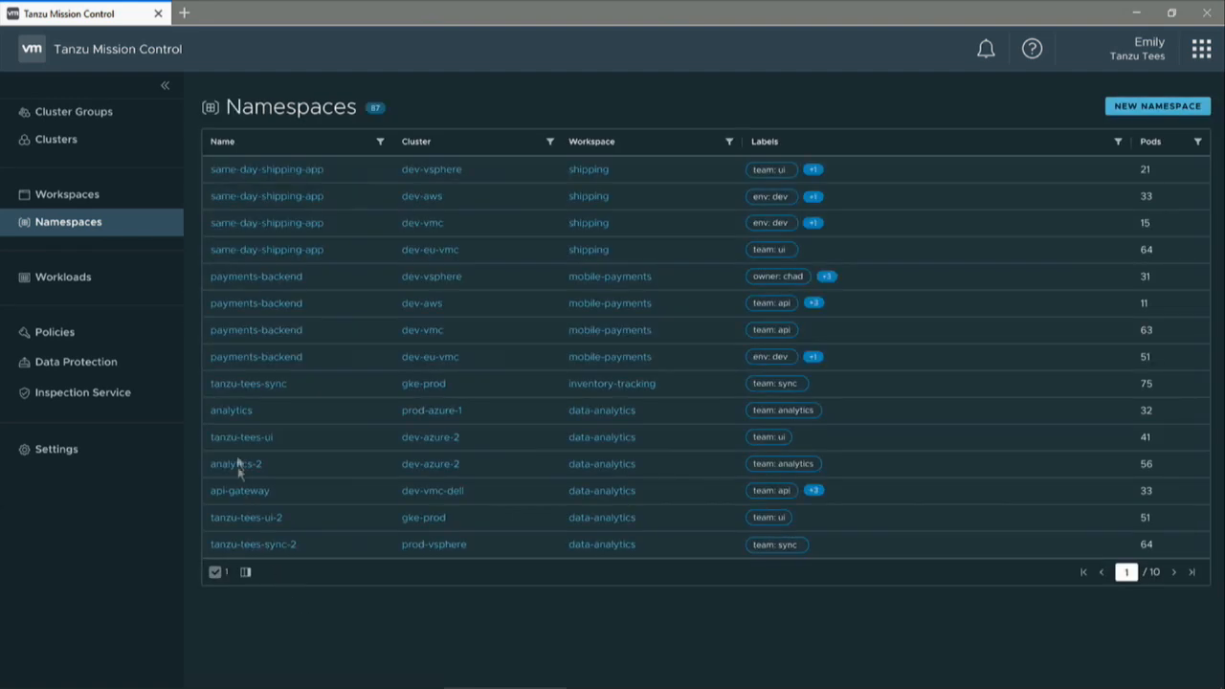